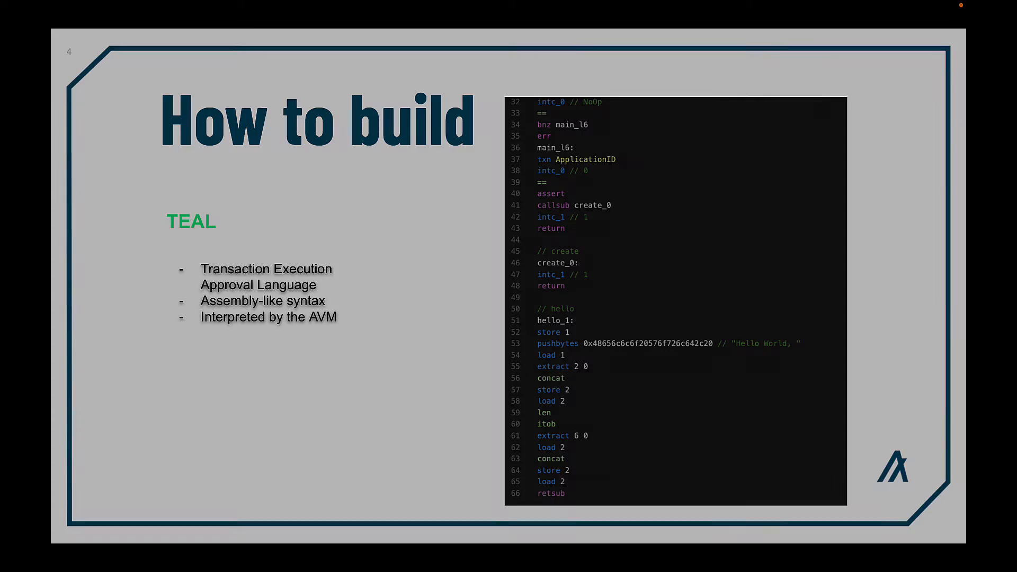
key(right)
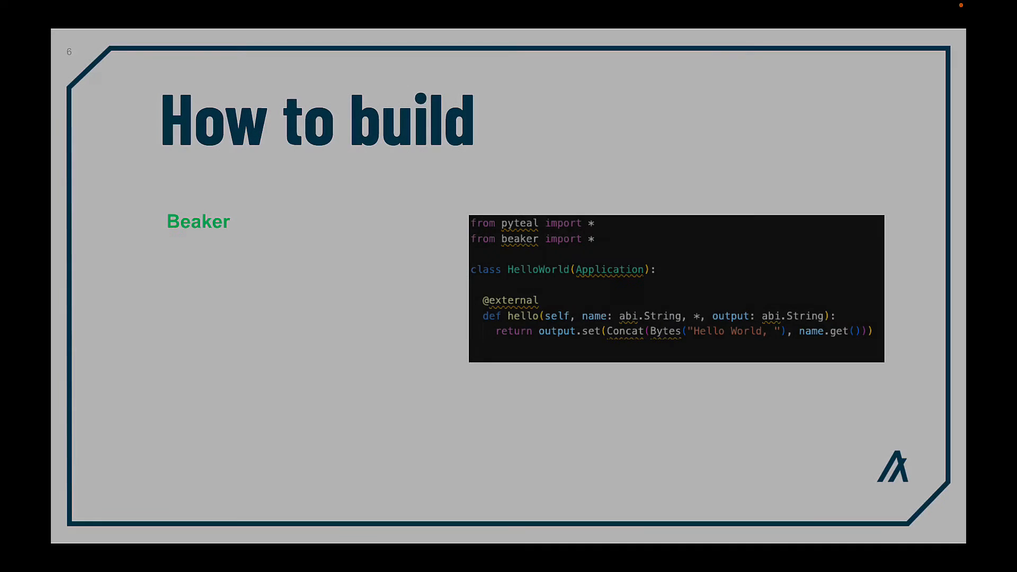